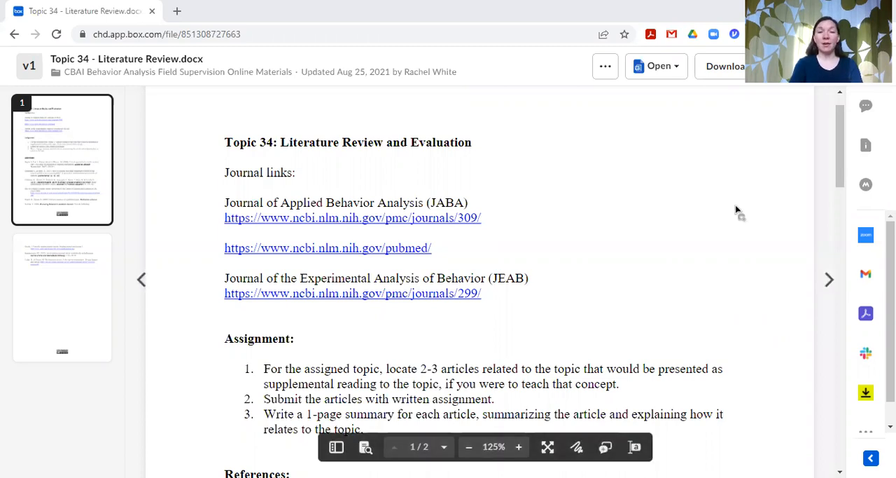
{"action": "mouse_move", "coordinate": [507, 47]}
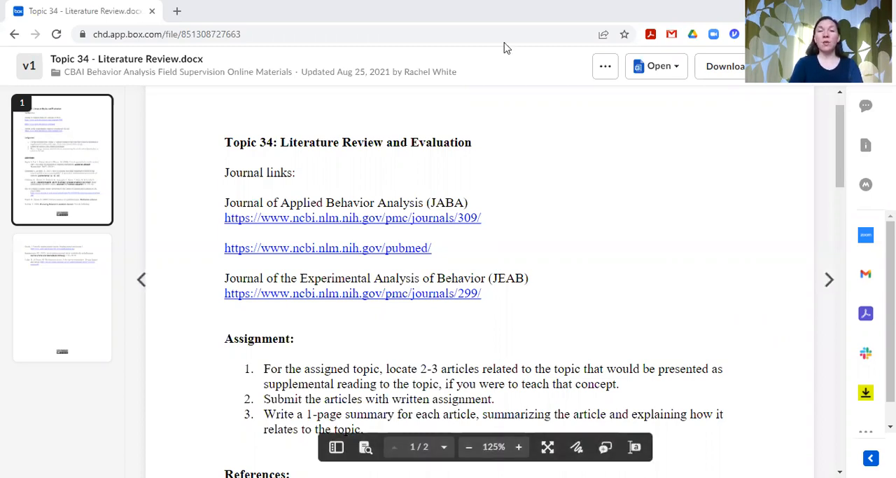
{"action": "mouse_move", "coordinate": [462, 19]}
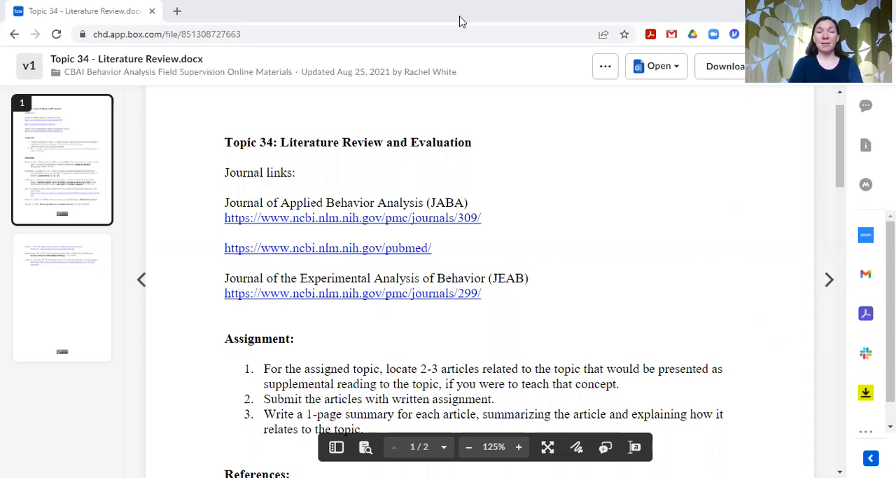
{"action": "mouse_move", "coordinate": [694, 253]}
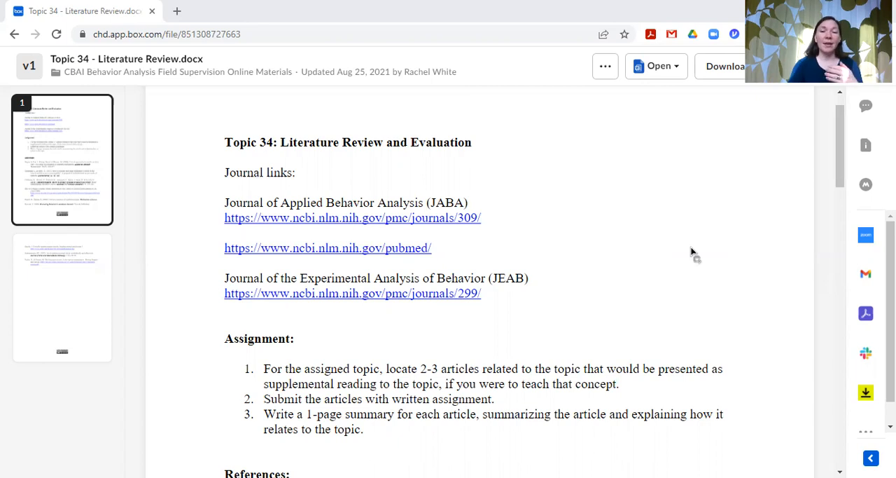
Step: Scroll the Topic 34 Literature Review preview down to the first 2009 reference entry
{"action": "scroll", "scroll_direction": "down", "scroll_amount": 3}
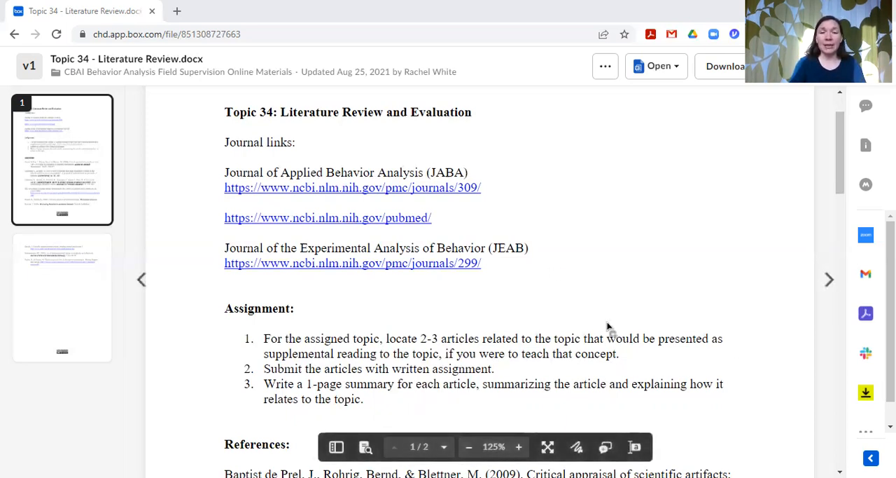
{"action": "mouse_move", "coordinate": [578, 338]}
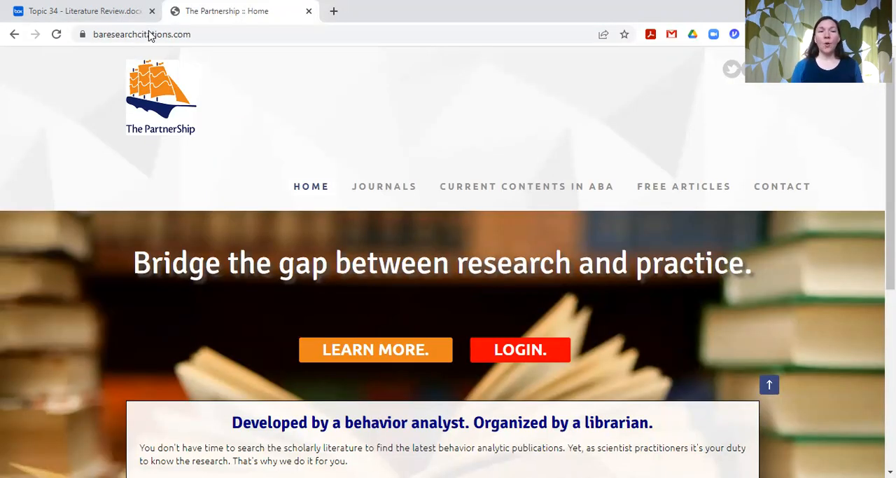
{"action": "mouse_move", "coordinate": [183, 39]}
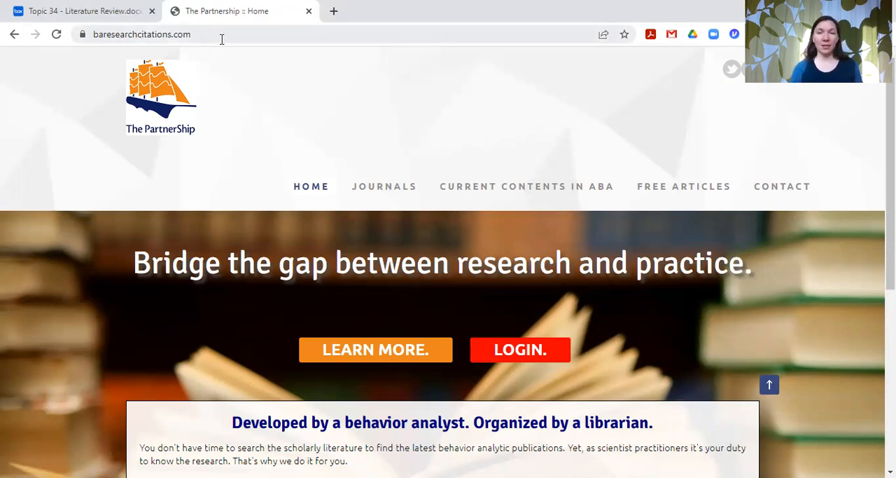
{"action": "mouse_move", "coordinate": [241, 169]}
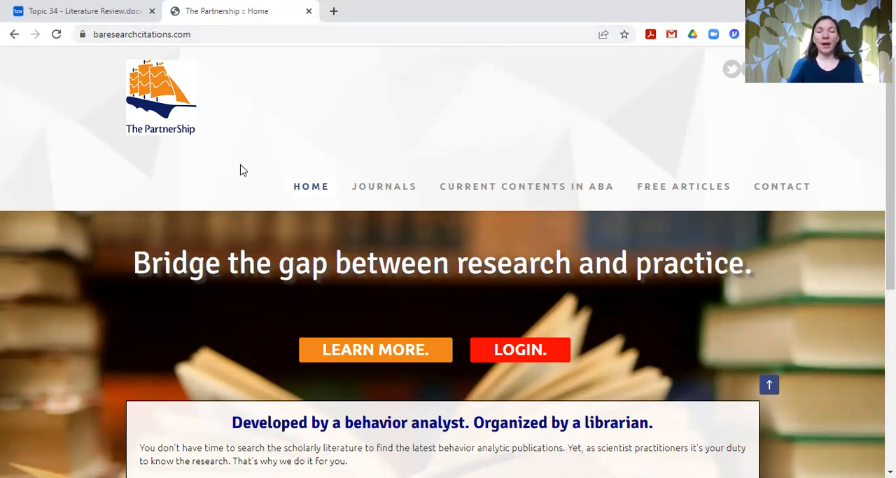
{"action": "mouse_move", "coordinate": [501, 196]}
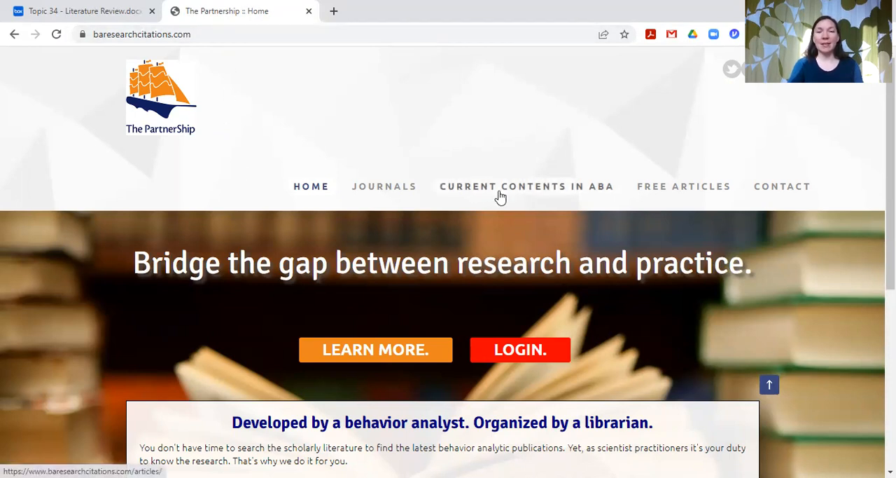
{"action": "mouse_move", "coordinate": [516, 196]}
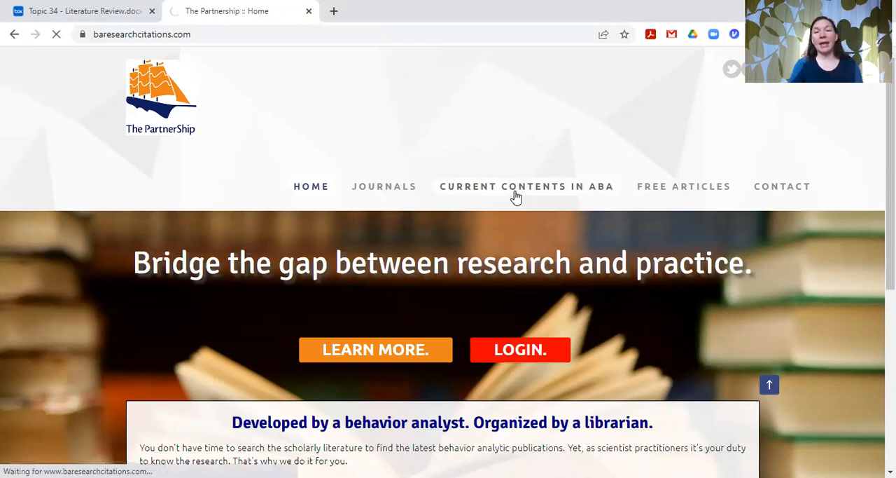
Step: Read through the Current Contents in ABA Learn more page, including subscriber totals, and return to its top
{"action": "left_click", "coordinate": [376, 350]}
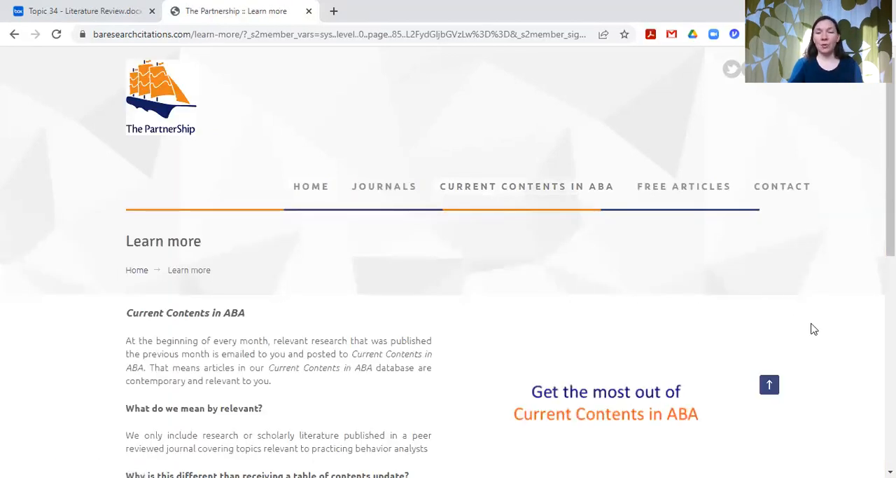
{"action": "scroll", "scroll_direction": "down", "scroll_amount": 3}
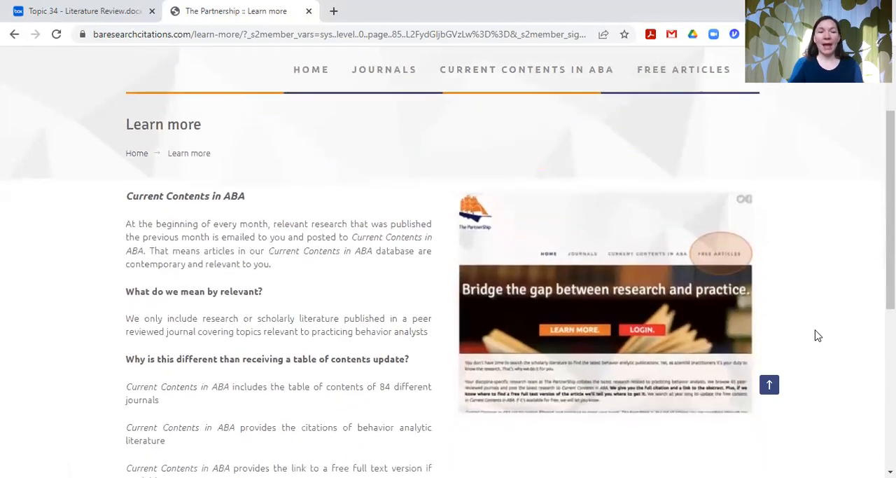
{"action": "scroll", "scroll_direction": "down", "scroll_amount": 3}
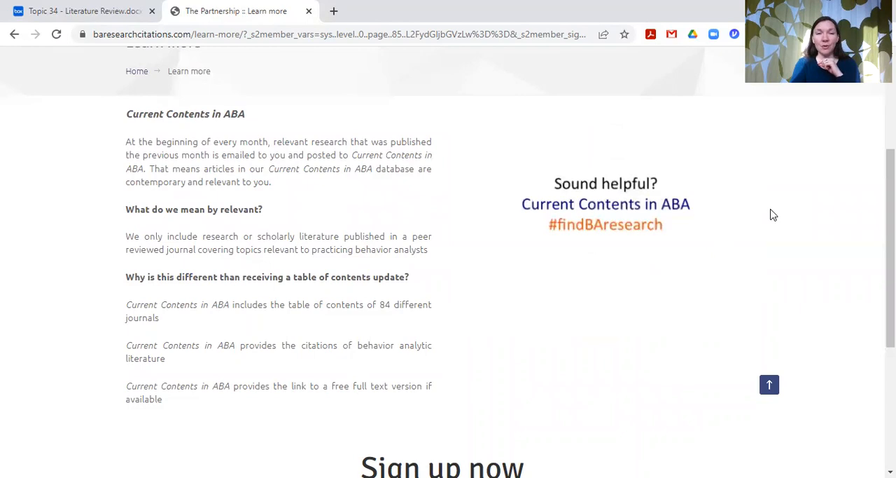
{"action": "scroll", "scroll_direction": "up", "scroll_amount": 3}
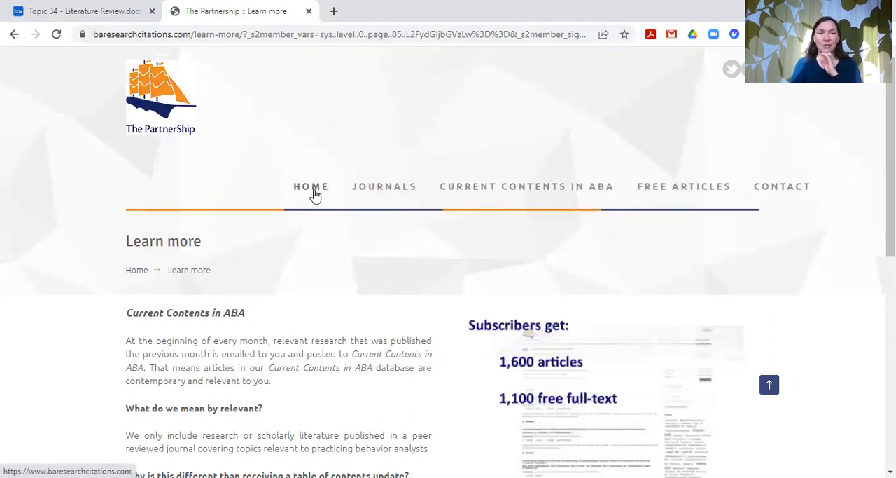
Step: Go back to The Partnership home page via HOME in the navigation bar
{"action": "left_click", "coordinate": [311, 187]}
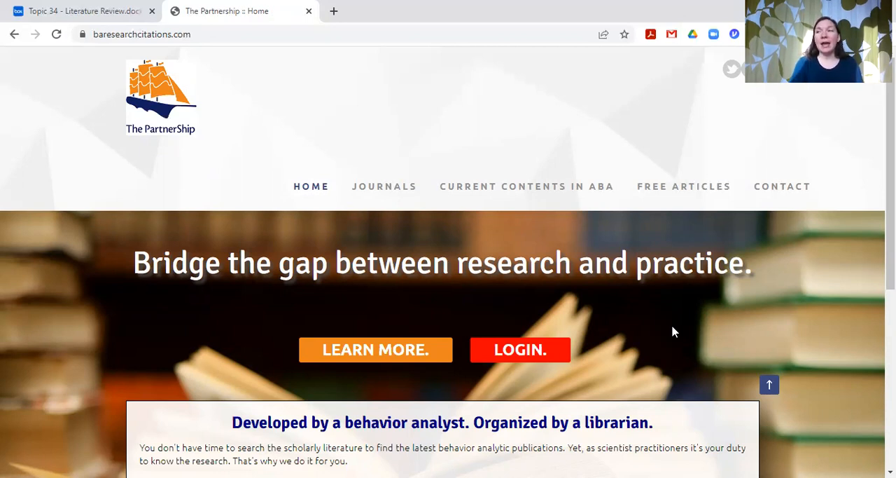
{"action": "mouse_move", "coordinate": [621, 407]}
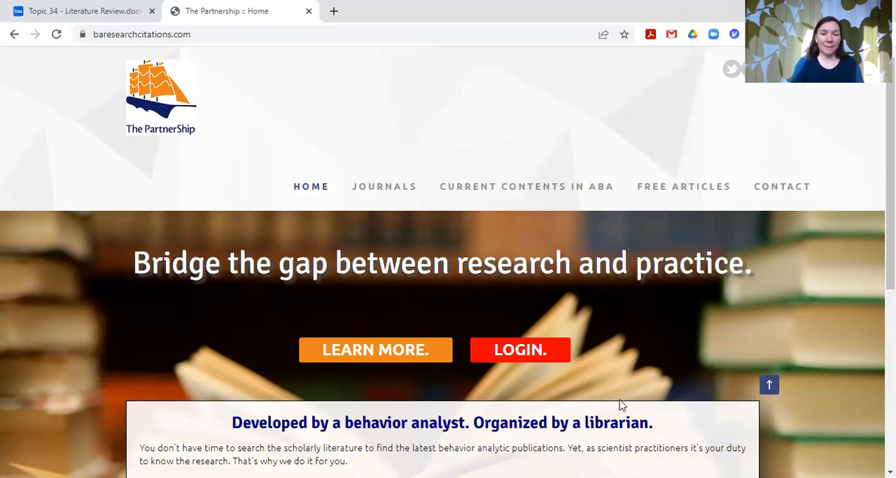